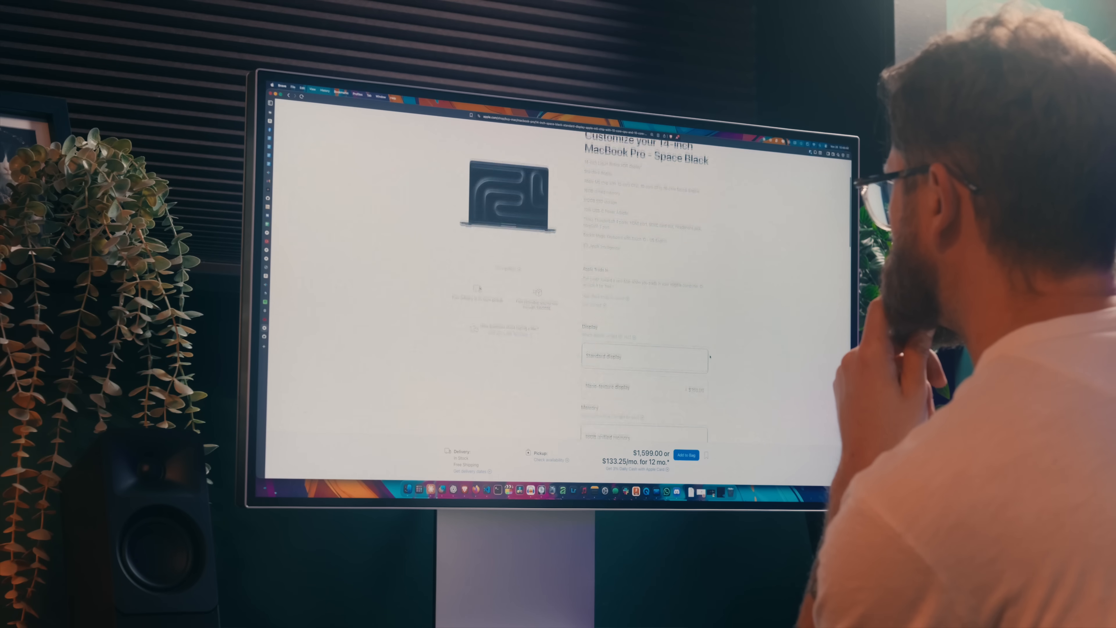
{"action": "scroll", "scroll_direction": "down", "scroll_amount": 3}
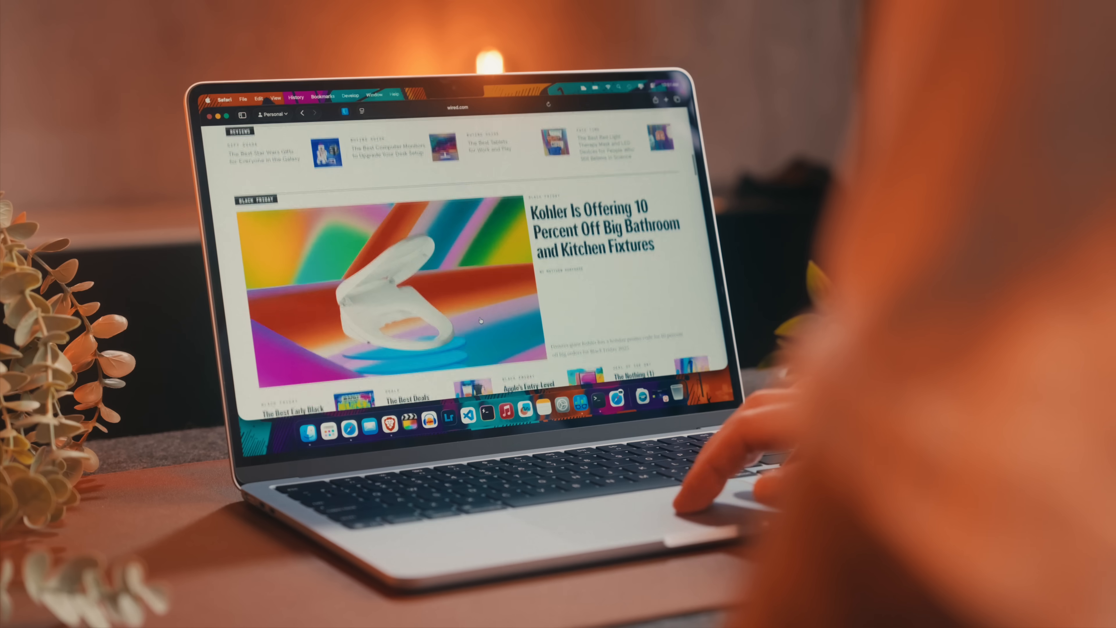
{"action": "scroll", "scroll_direction": "down", "scroll_amount": 3}
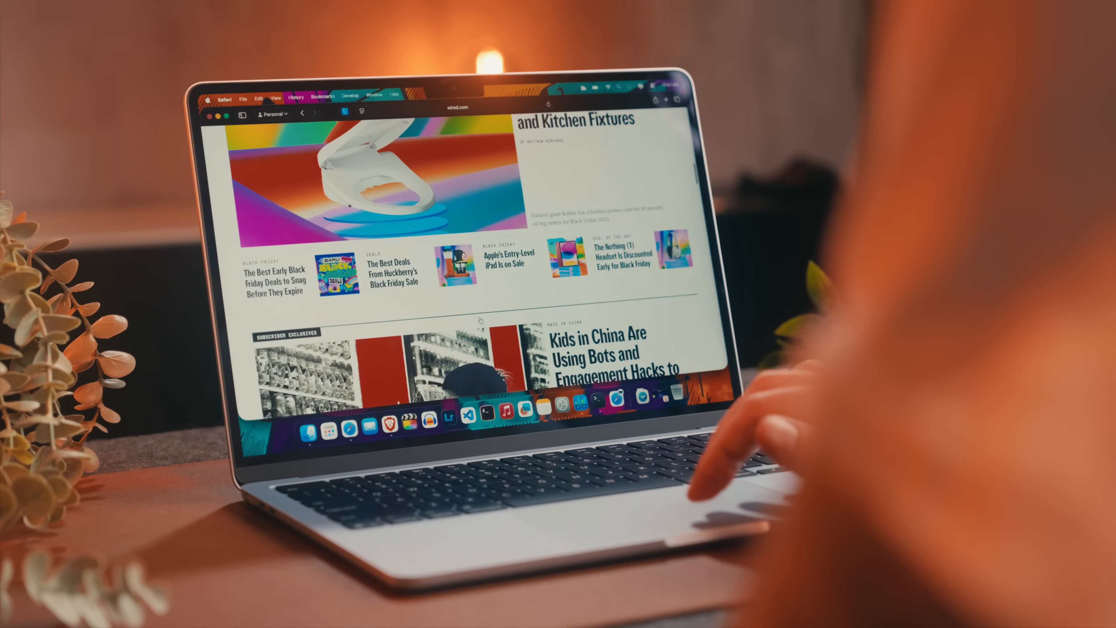